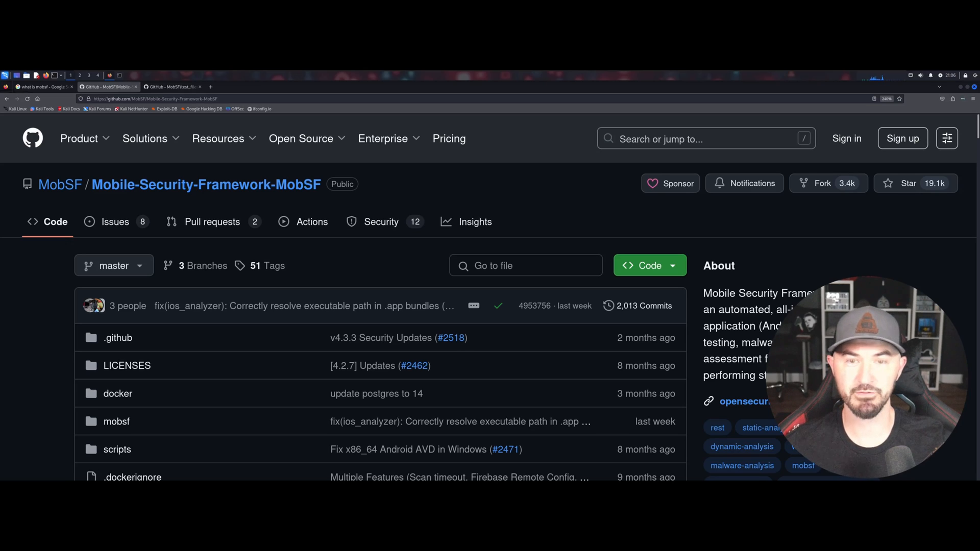
pyautogui.moveTo(489, 187)
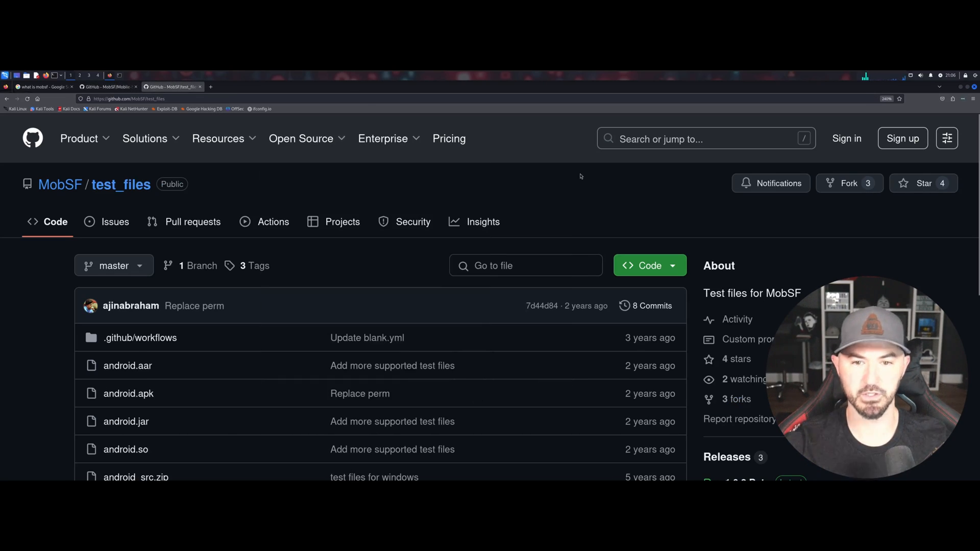
pyautogui.moveTo(567, 183)
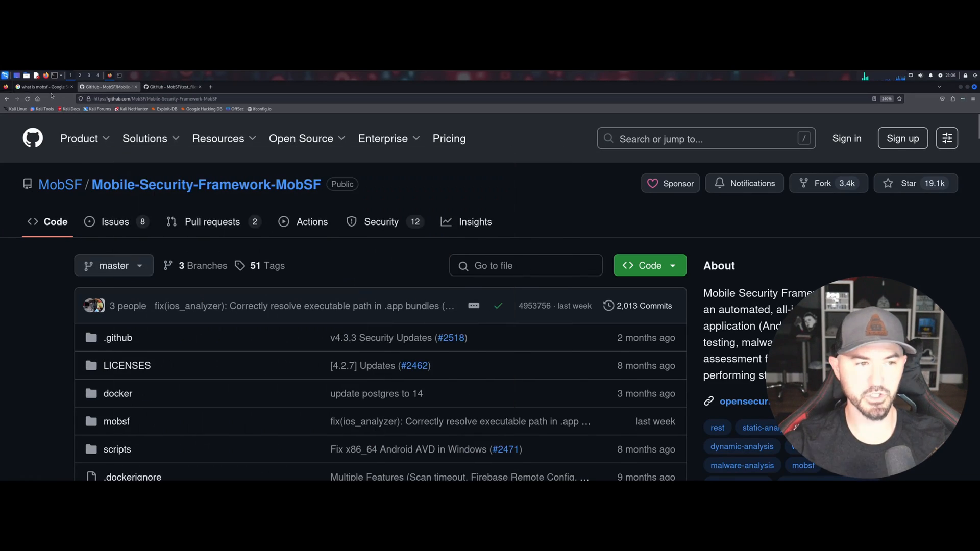
# Switch to the Google 'what is mobsf' results and read the AI Overview describing MobSF
pyautogui.click(40, 86)
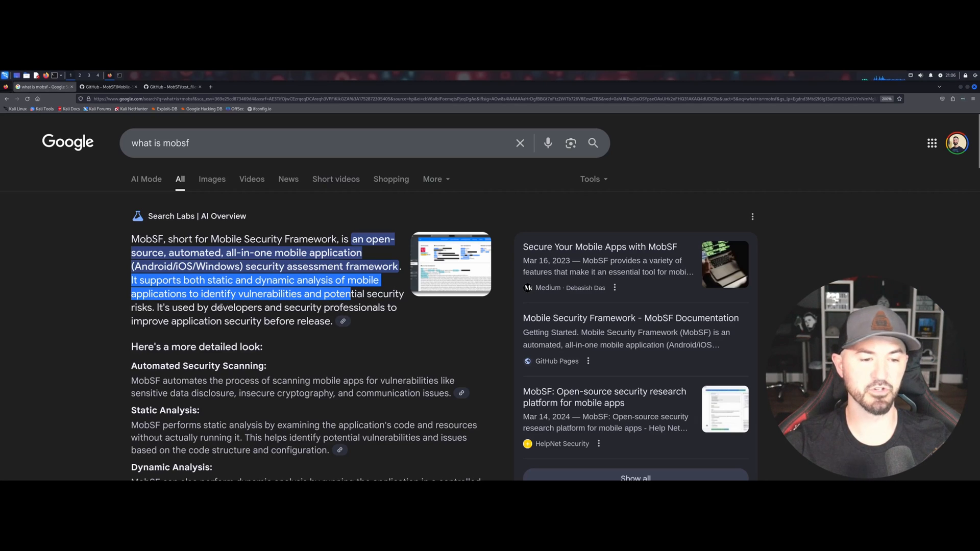
# Scroll the MobSF GitHub README down to the Documentation section's 'Quick setup with docker' commands
pyautogui.click(106, 87)
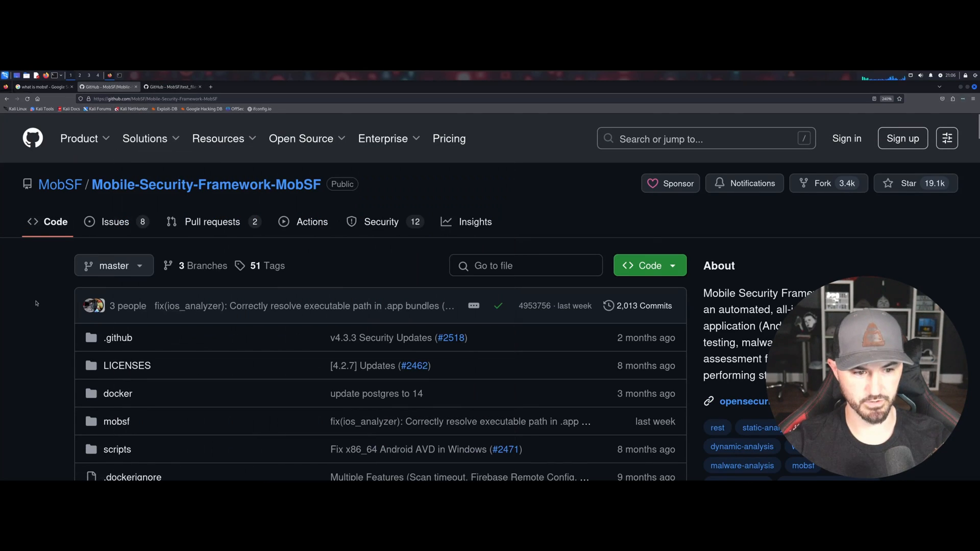
pyautogui.scroll(-3)
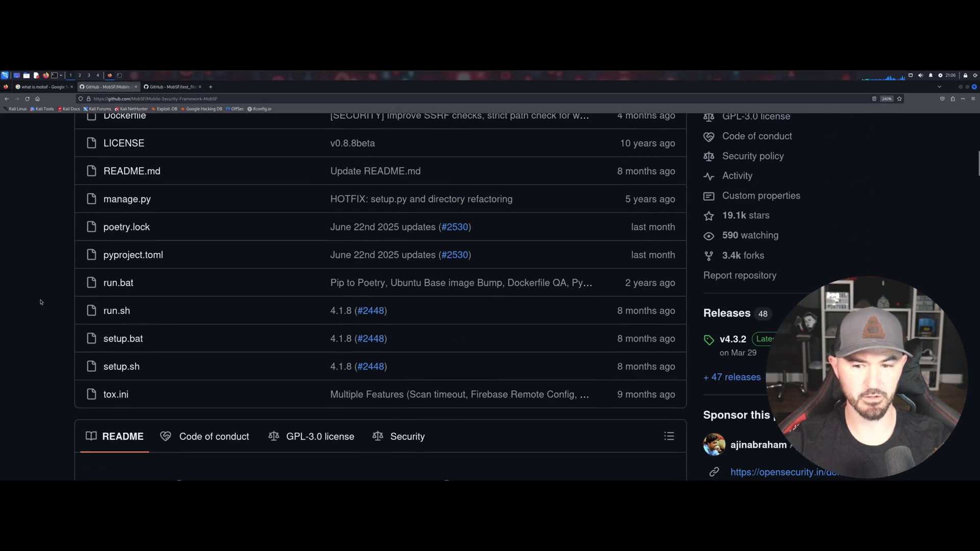
pyautogui.scroll(-3)
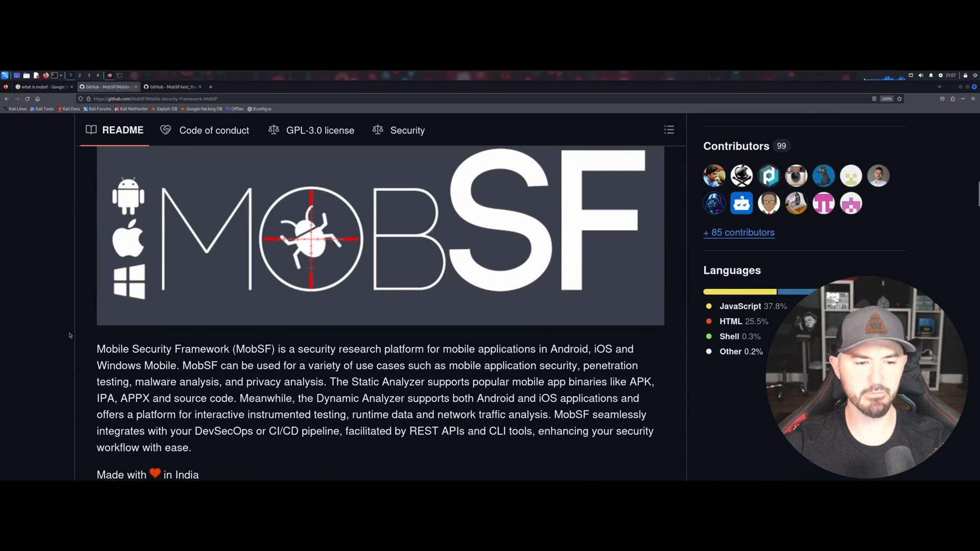
pyautogui.scroll(-3)
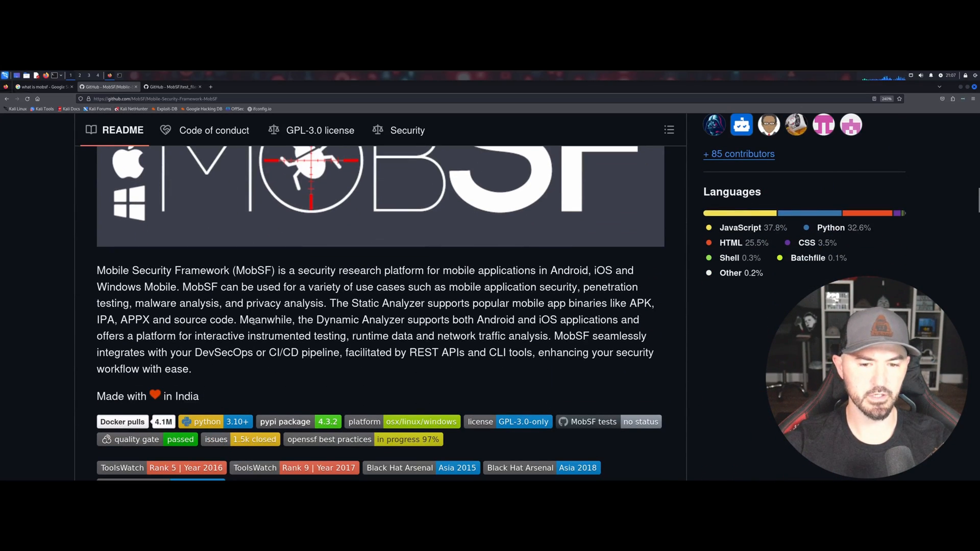
pyautogui.scroll(-3)
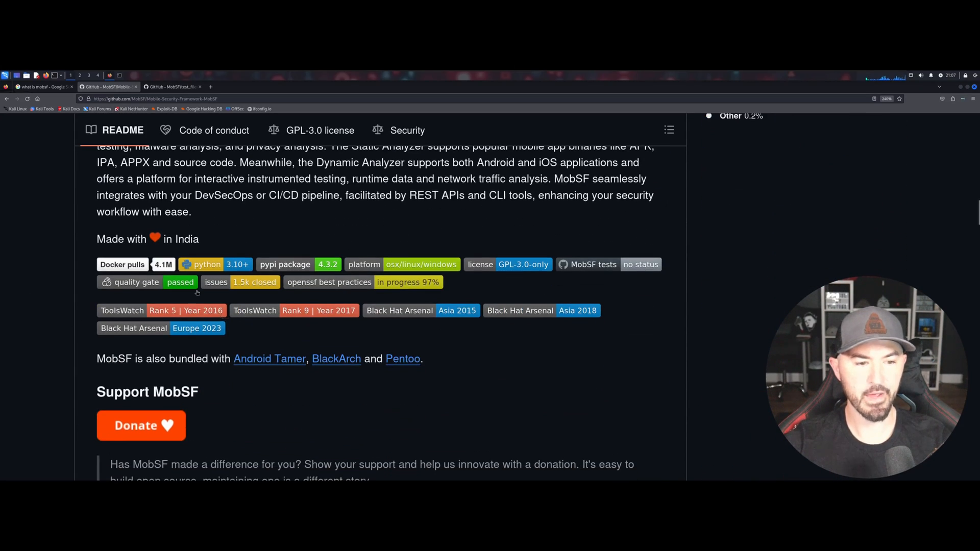
pyautogui.scroll(-3)
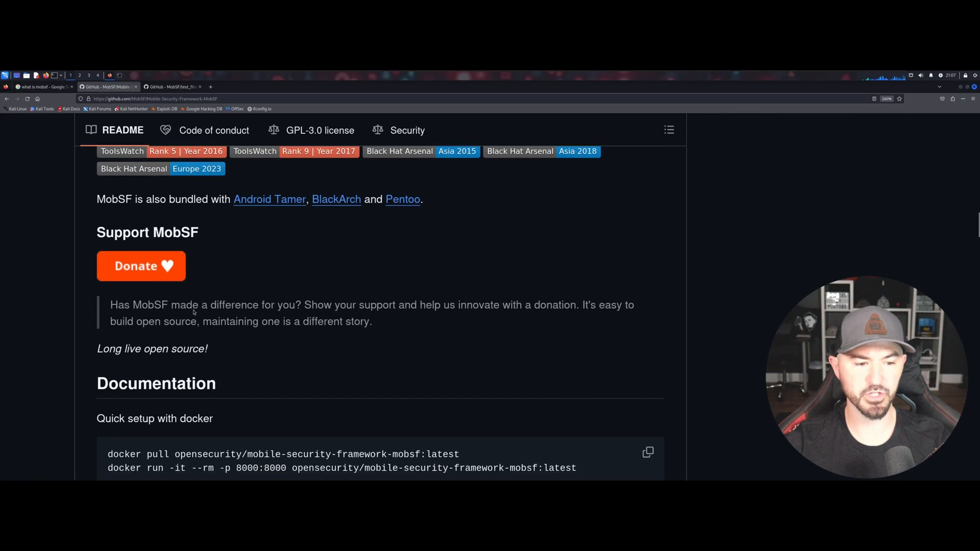
pyautogui.scroll(-3)
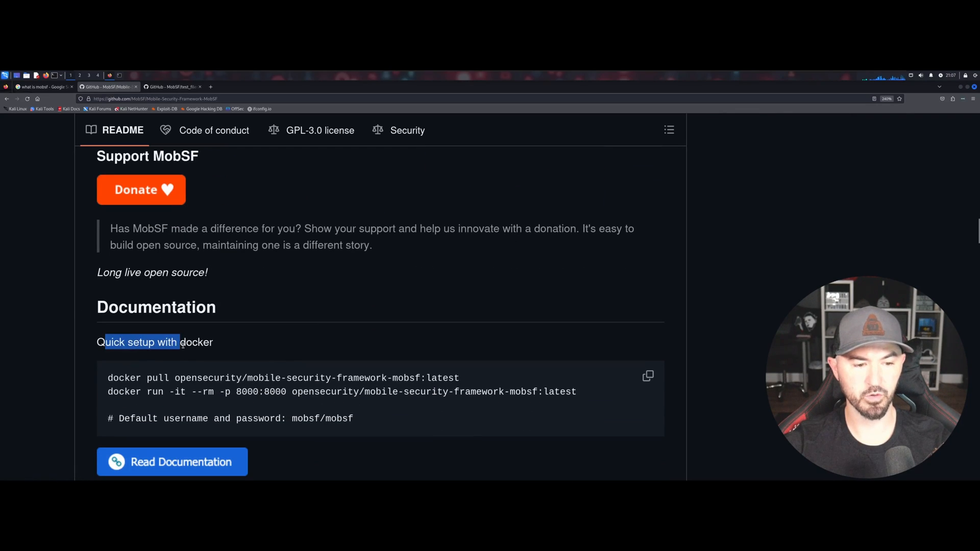
pyautogui.scroll(-3)
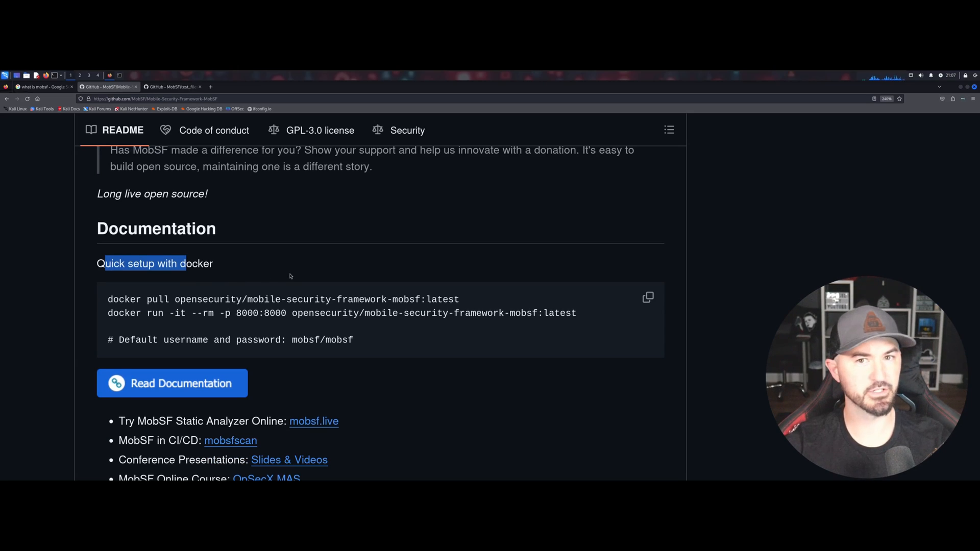
pyautogui.moveTo(304, 271)
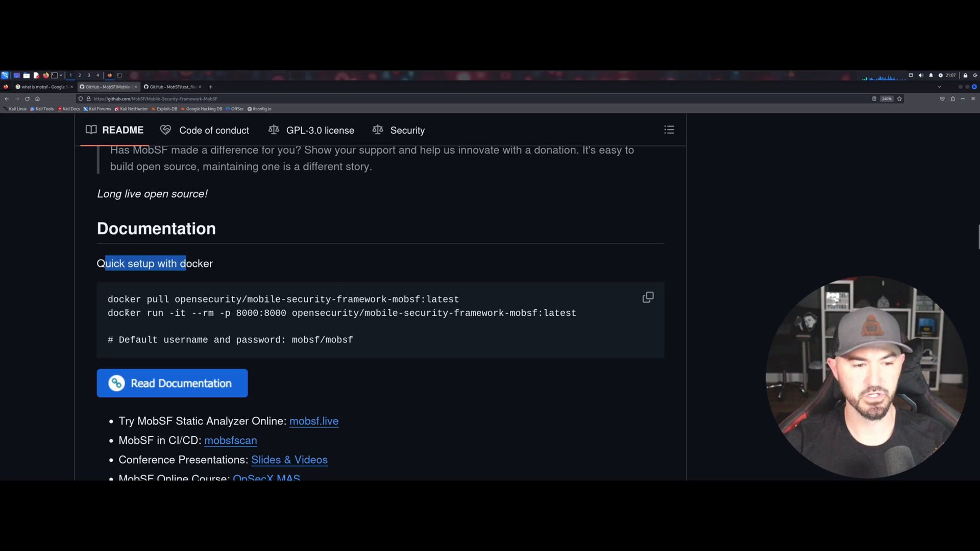
# Pull and run opensecurity/mobile-security-framework-mobsf:latest in Docker so MobSF listens on port 8000
pyautogui.click(649, 297)
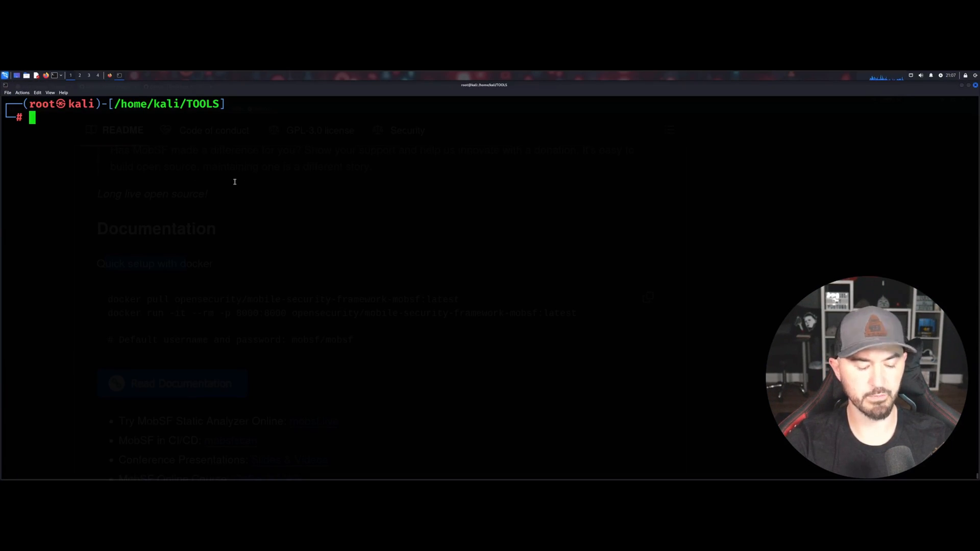
pyautogui.write('docker pull opensecurity/mobile-security-framework-mobsf:latest')
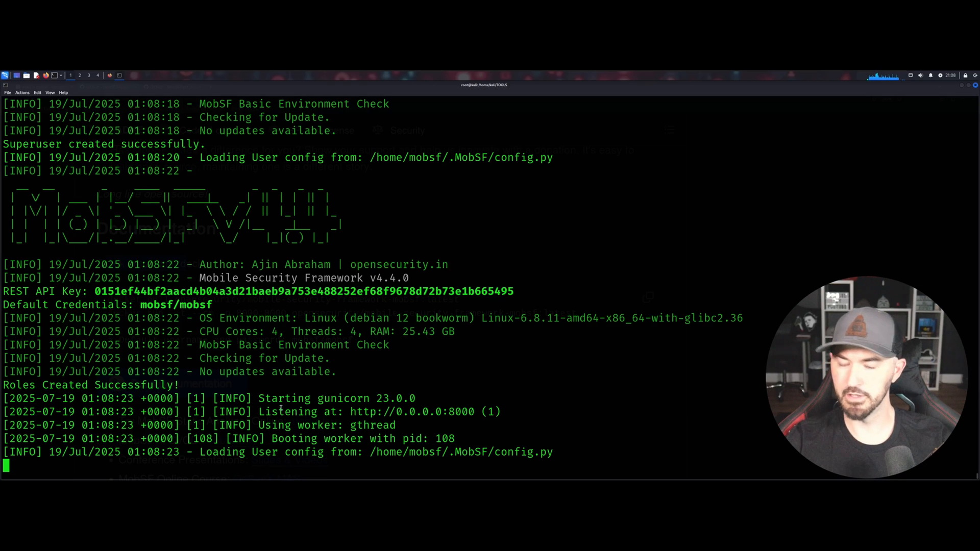
pyautogui.doubleClick(388, 412)
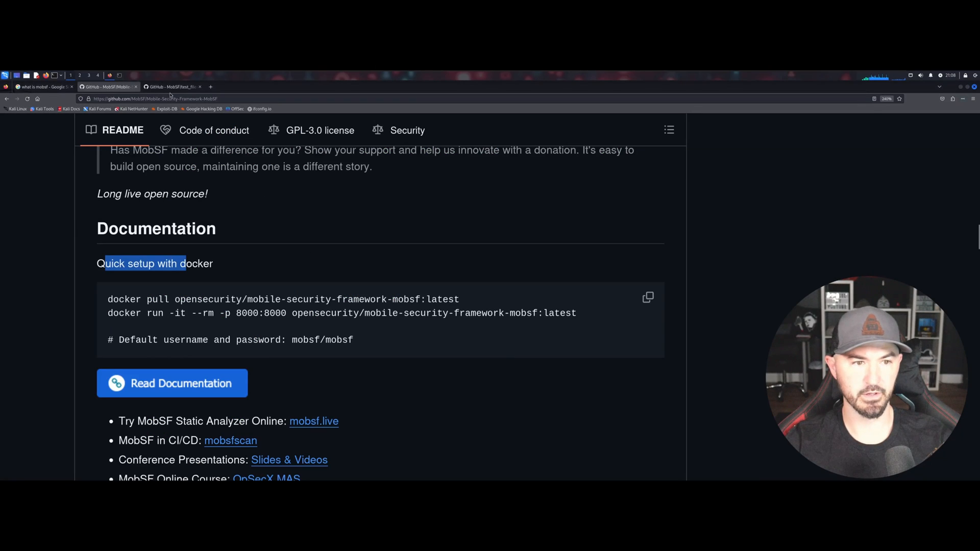
# Load the MobSF sign-in page at 127.0.0.1:8000 in a new Firefox tab
pyautogui.click(274, 85)
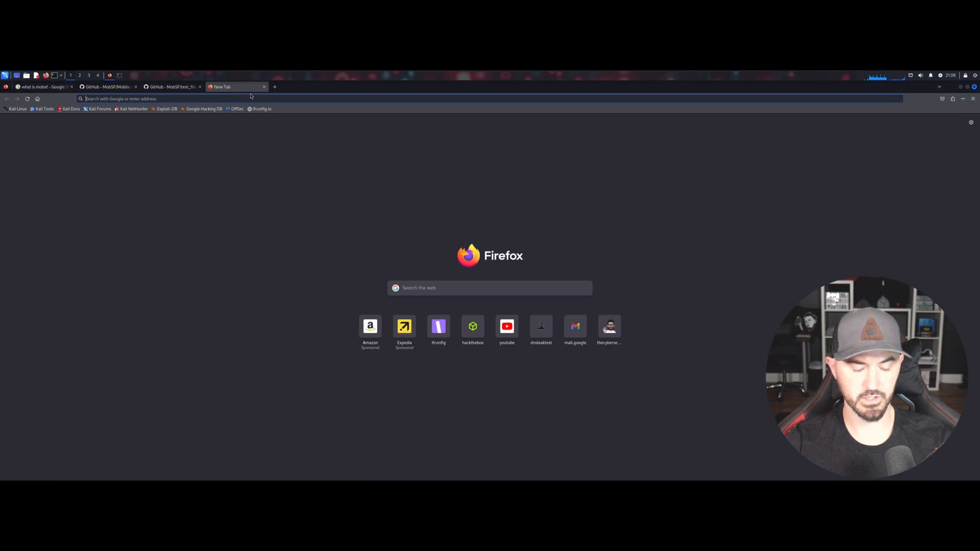
pyautogui.write('docker pull opensecurity/mobile-security-framework-mobsf:latest docker run -it --rm -p 8000:8000 opensecurity/mobile-security-framework-mobsf:latest # Default username and password: mobsf/mobsf')
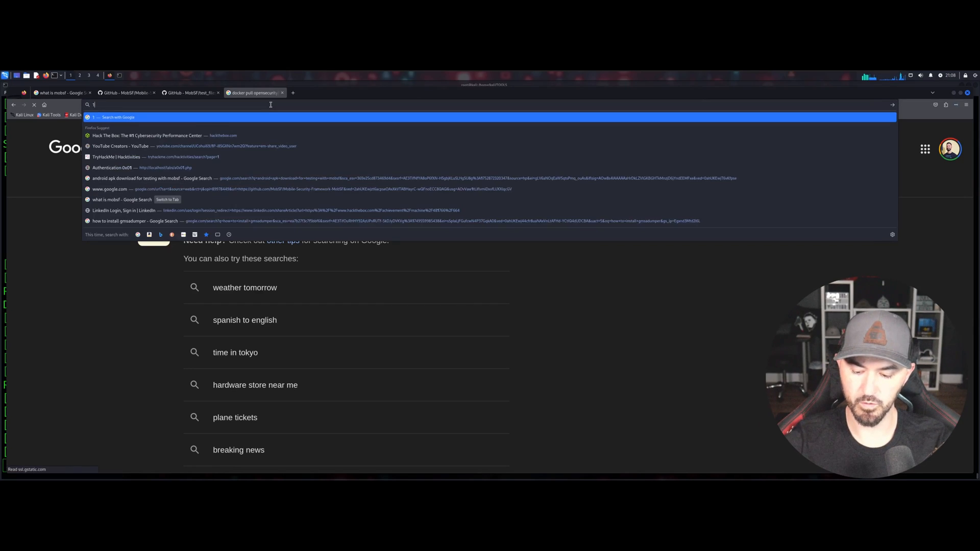
pyautogui.write('127.0.0.1:8000/login/?next=/')
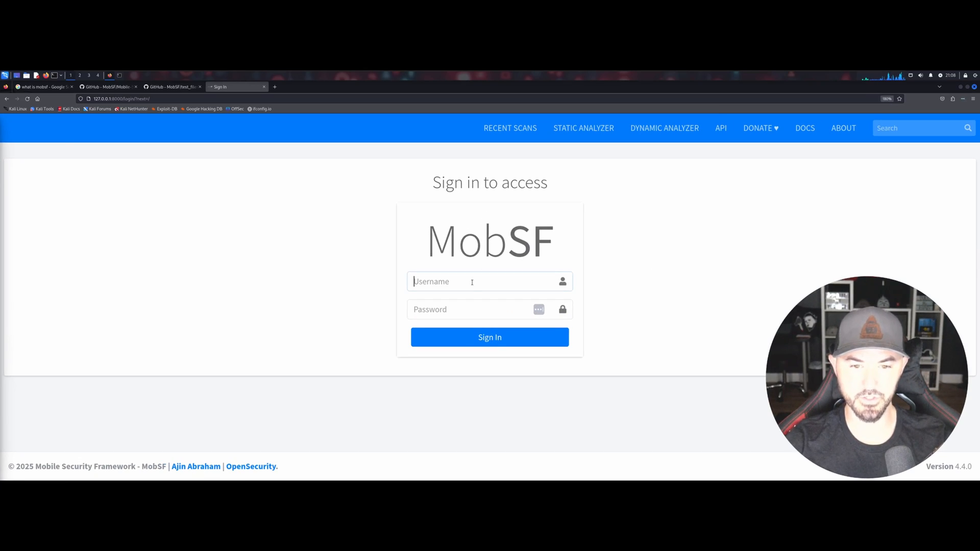
# Sign in with the default mobsf credentials and dismiss Firefox's save-password prompt to reach the dashboard
pyautogui.write('mobsf')
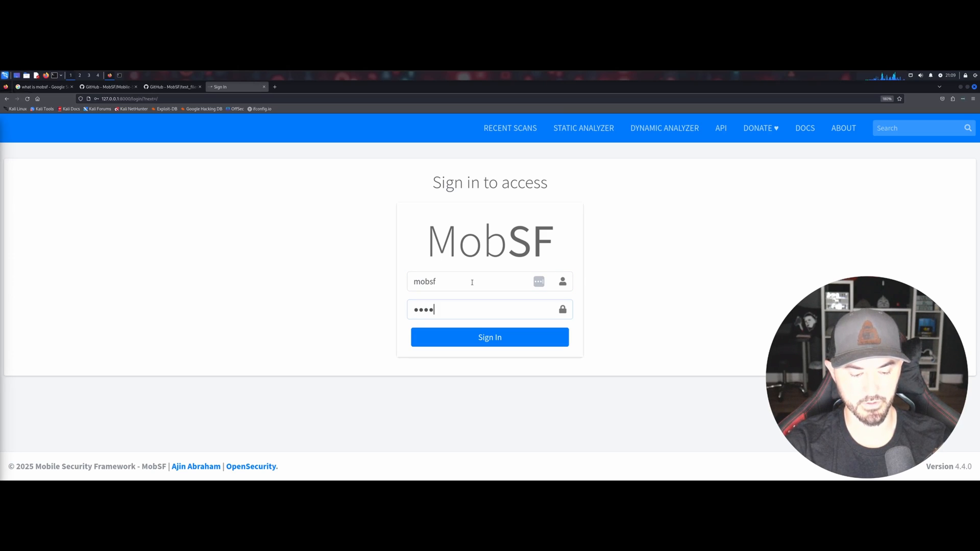
pyautogui.click(489, 337)
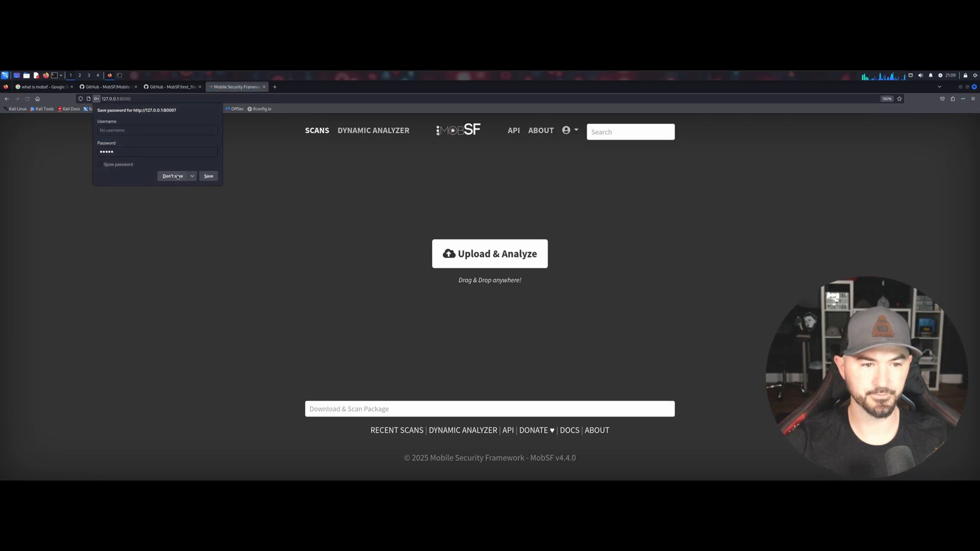
pyautogui.click(172, 176)
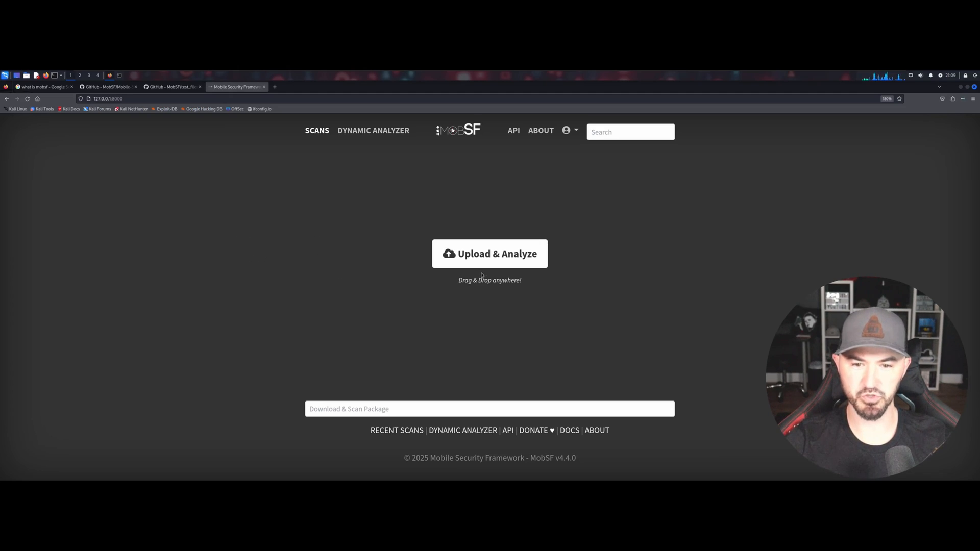
pyautogui.moveTo(477, 297)
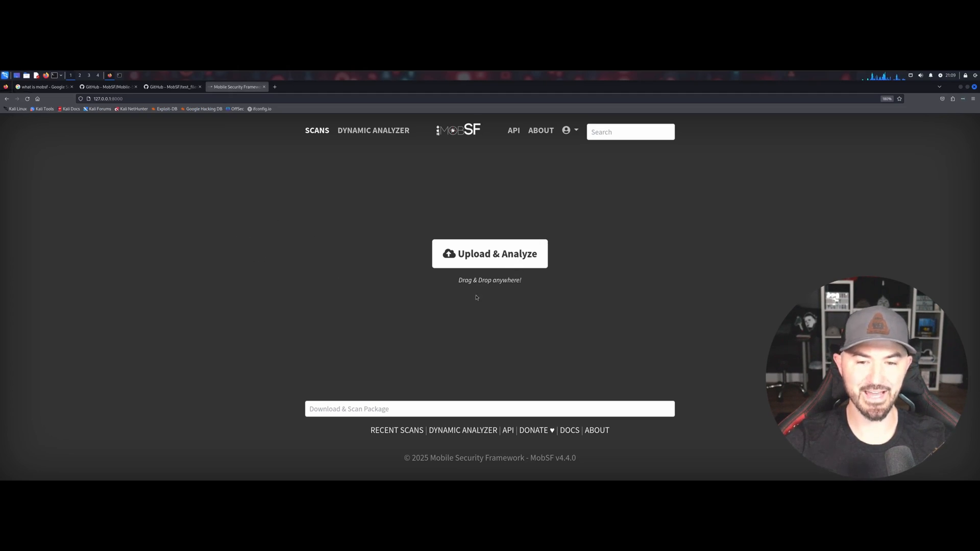
# Open android.apk in the MobSF test_files repository, download it raw, and bring up MobSF's upload dialog
pyautogui.click(168, 86)
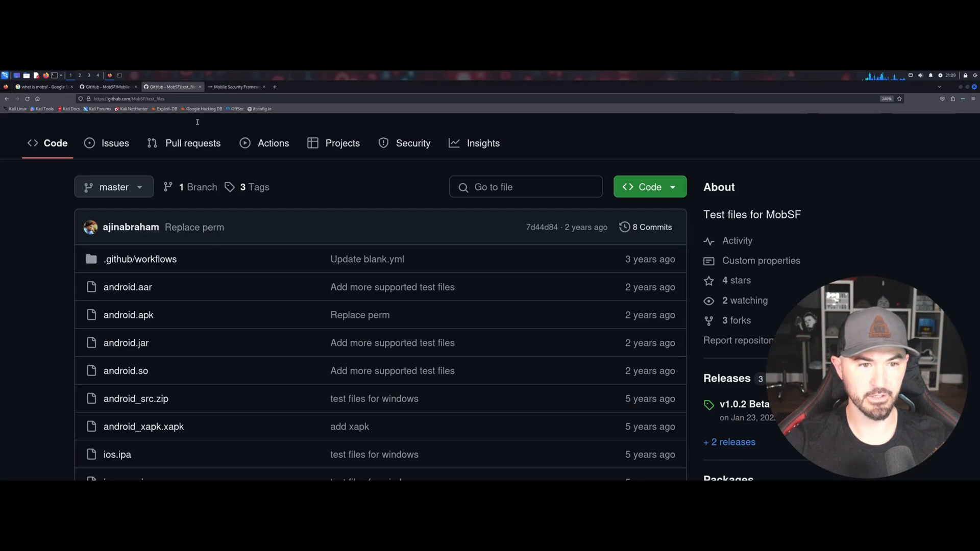
pyautogui.scroll(-3)
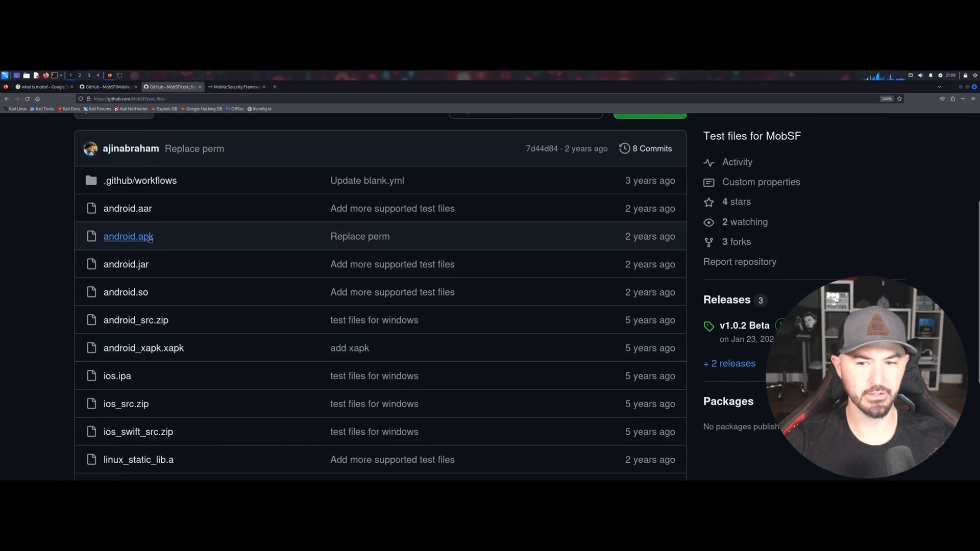
pyautogui.click(129, 236)
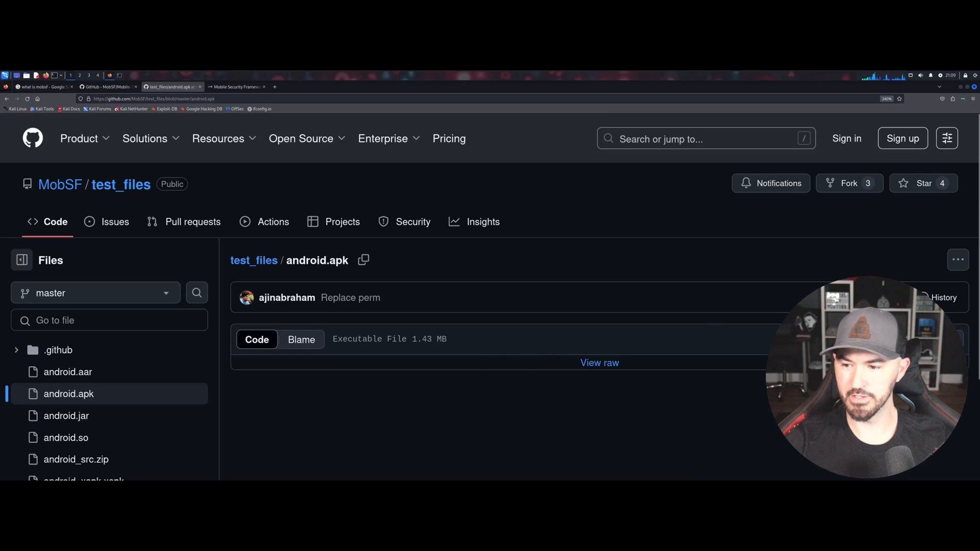
pyautogui.scroll(-3)
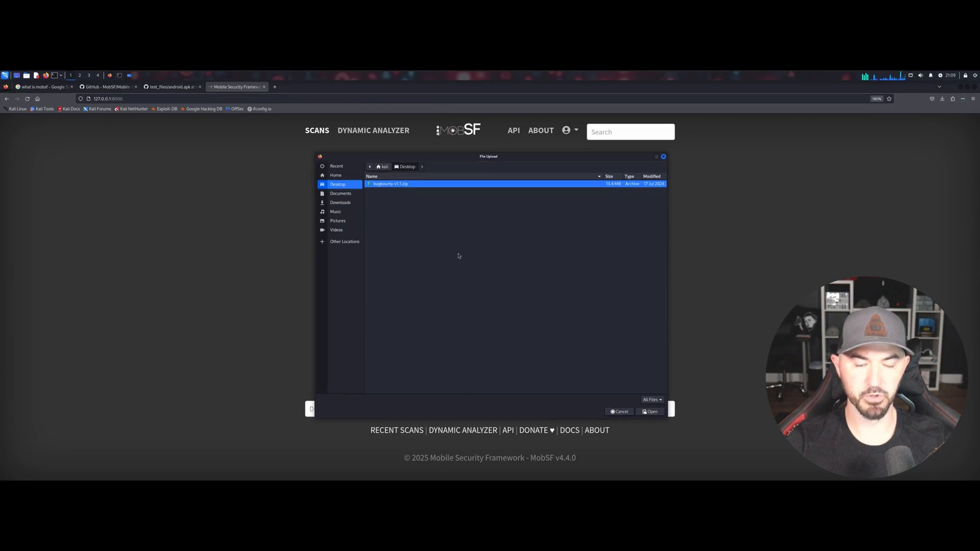
# Select android.apk from the Downloads folder for upload and analysis
pyautogui.click(341, 202)
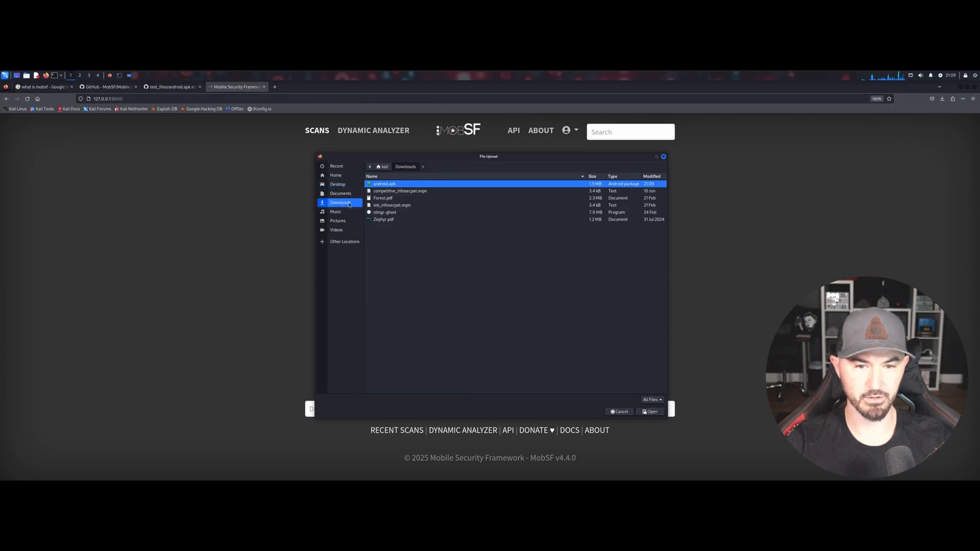
pyautogui.click(650, 411)
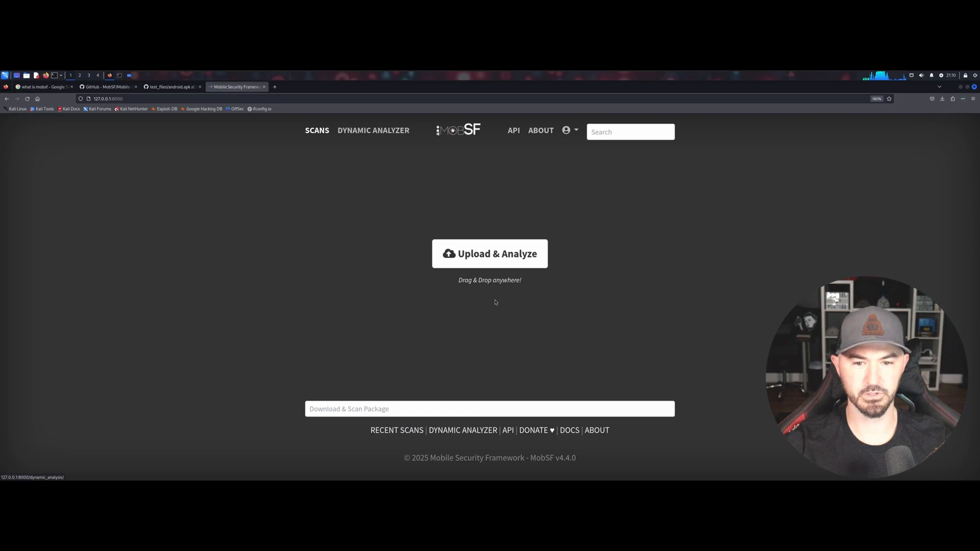
# From Recent Scans, open android.apk's static report for Diva (security score 36/100) and browse its sections
pyautogui.click(397, 430)
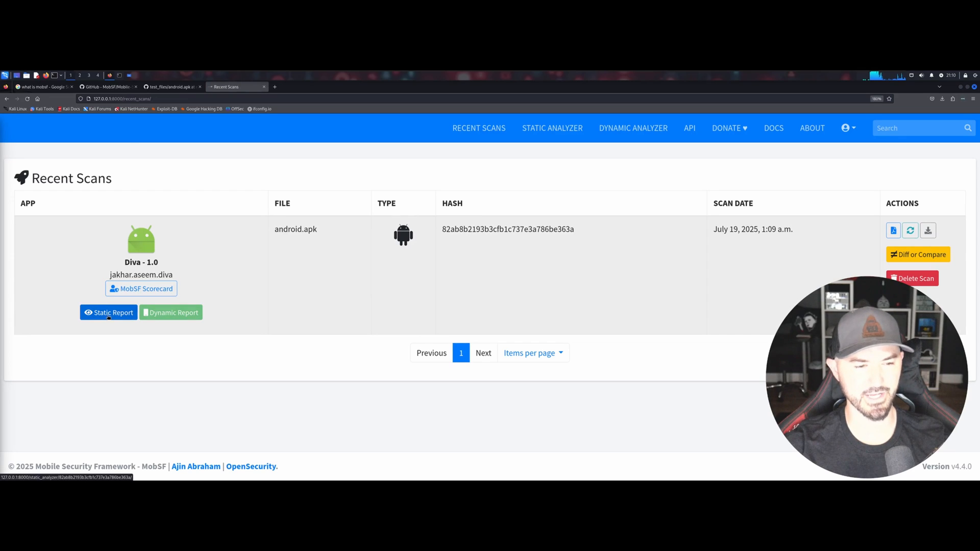
pyautogui.click(108, 313)
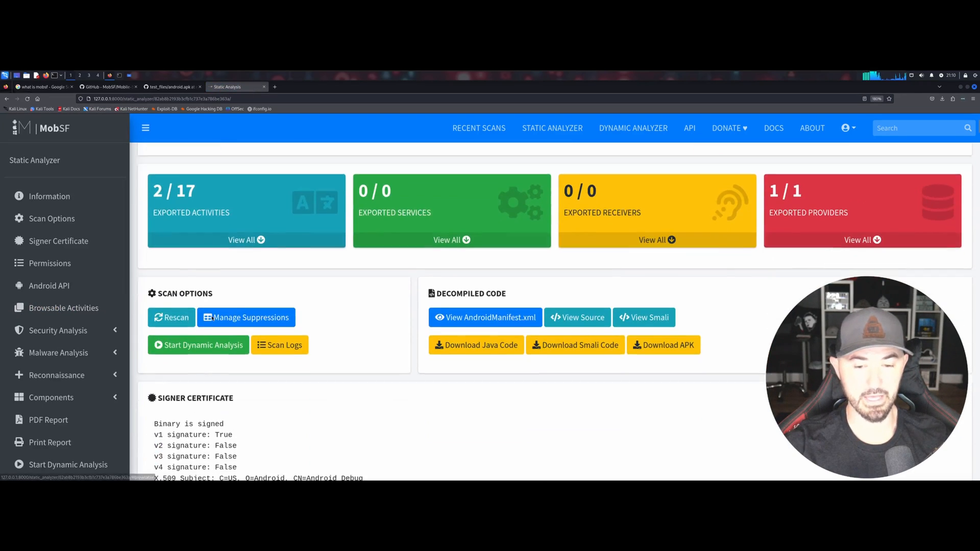
pyautogui.scroll(-3)
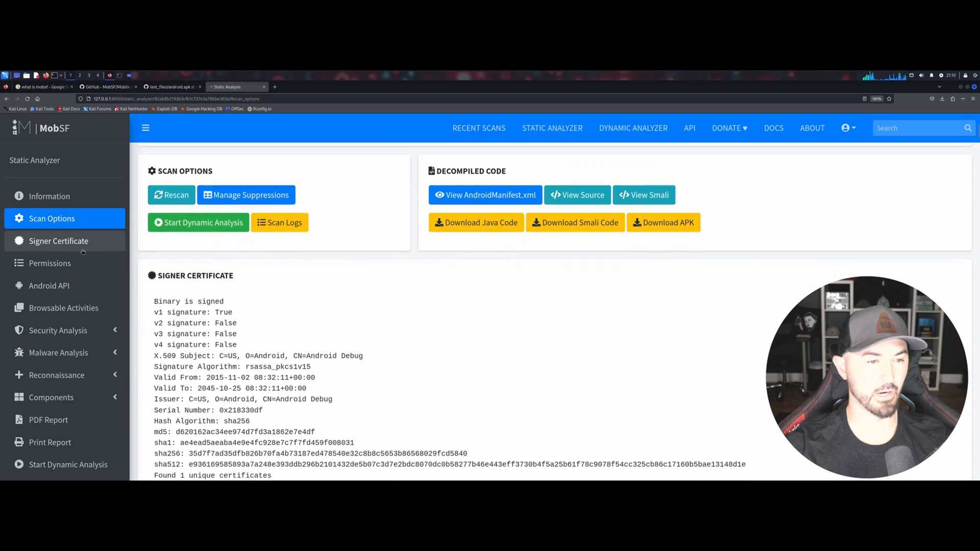
pyautogui.scroll(-3)
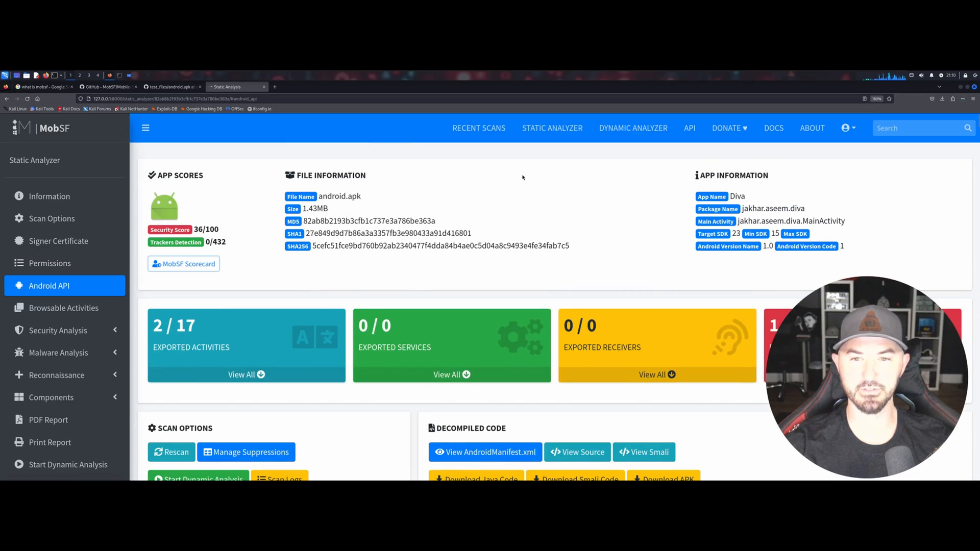
pyautogui.moveTo(568, 200)
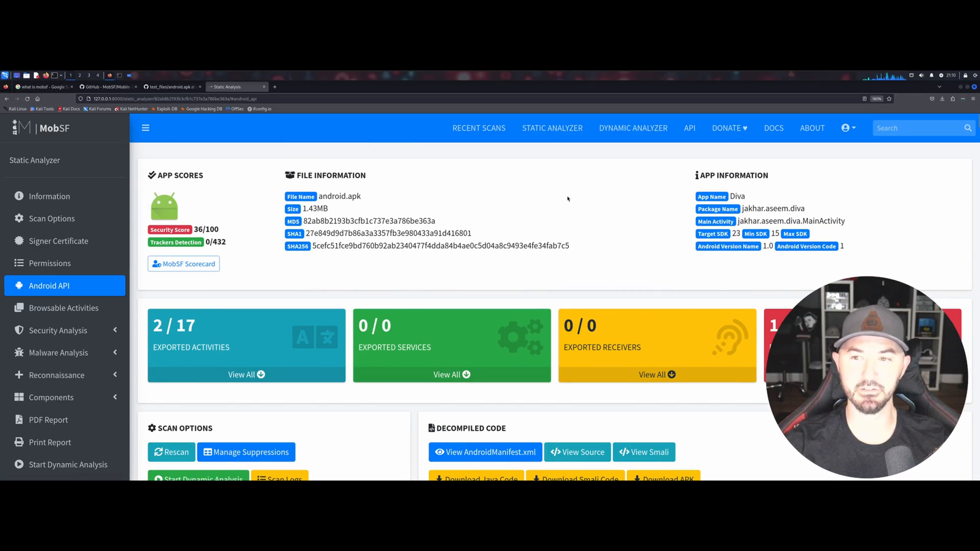